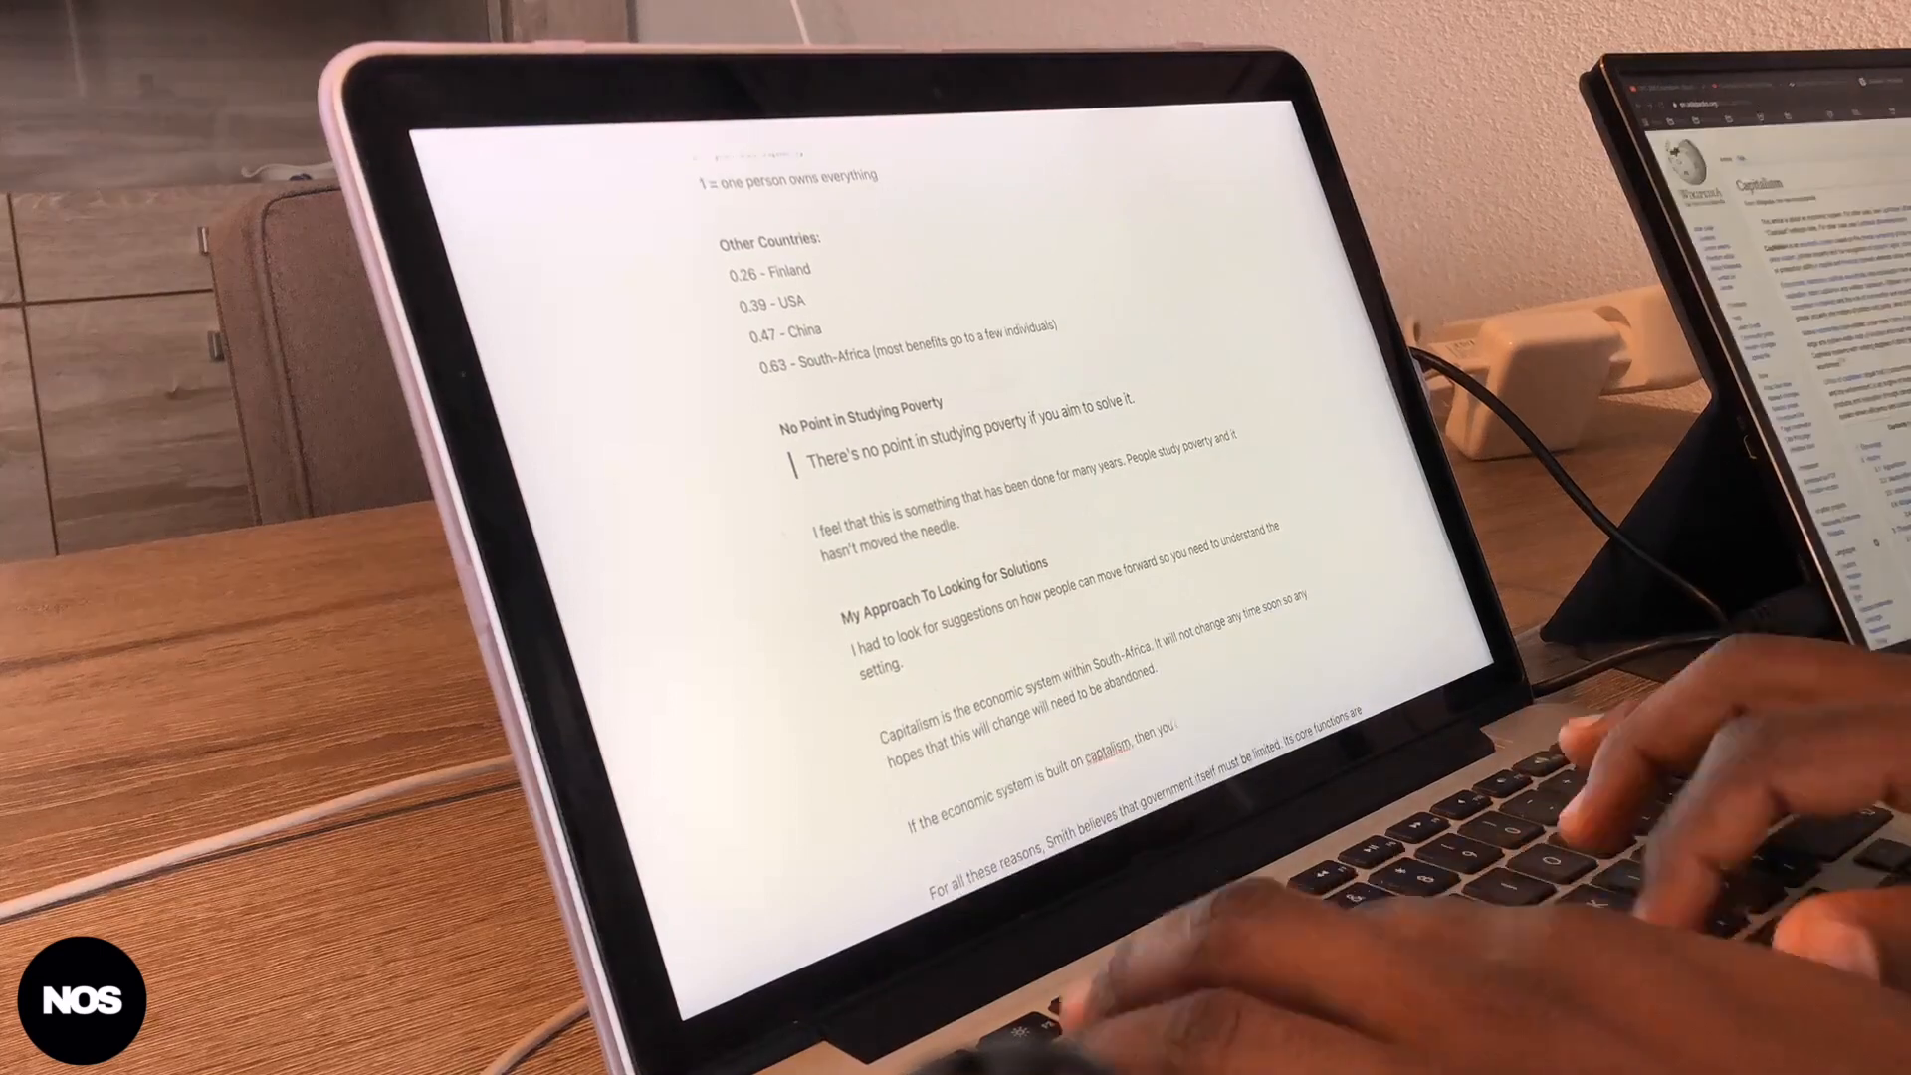
pyautogui.scroll(-3)
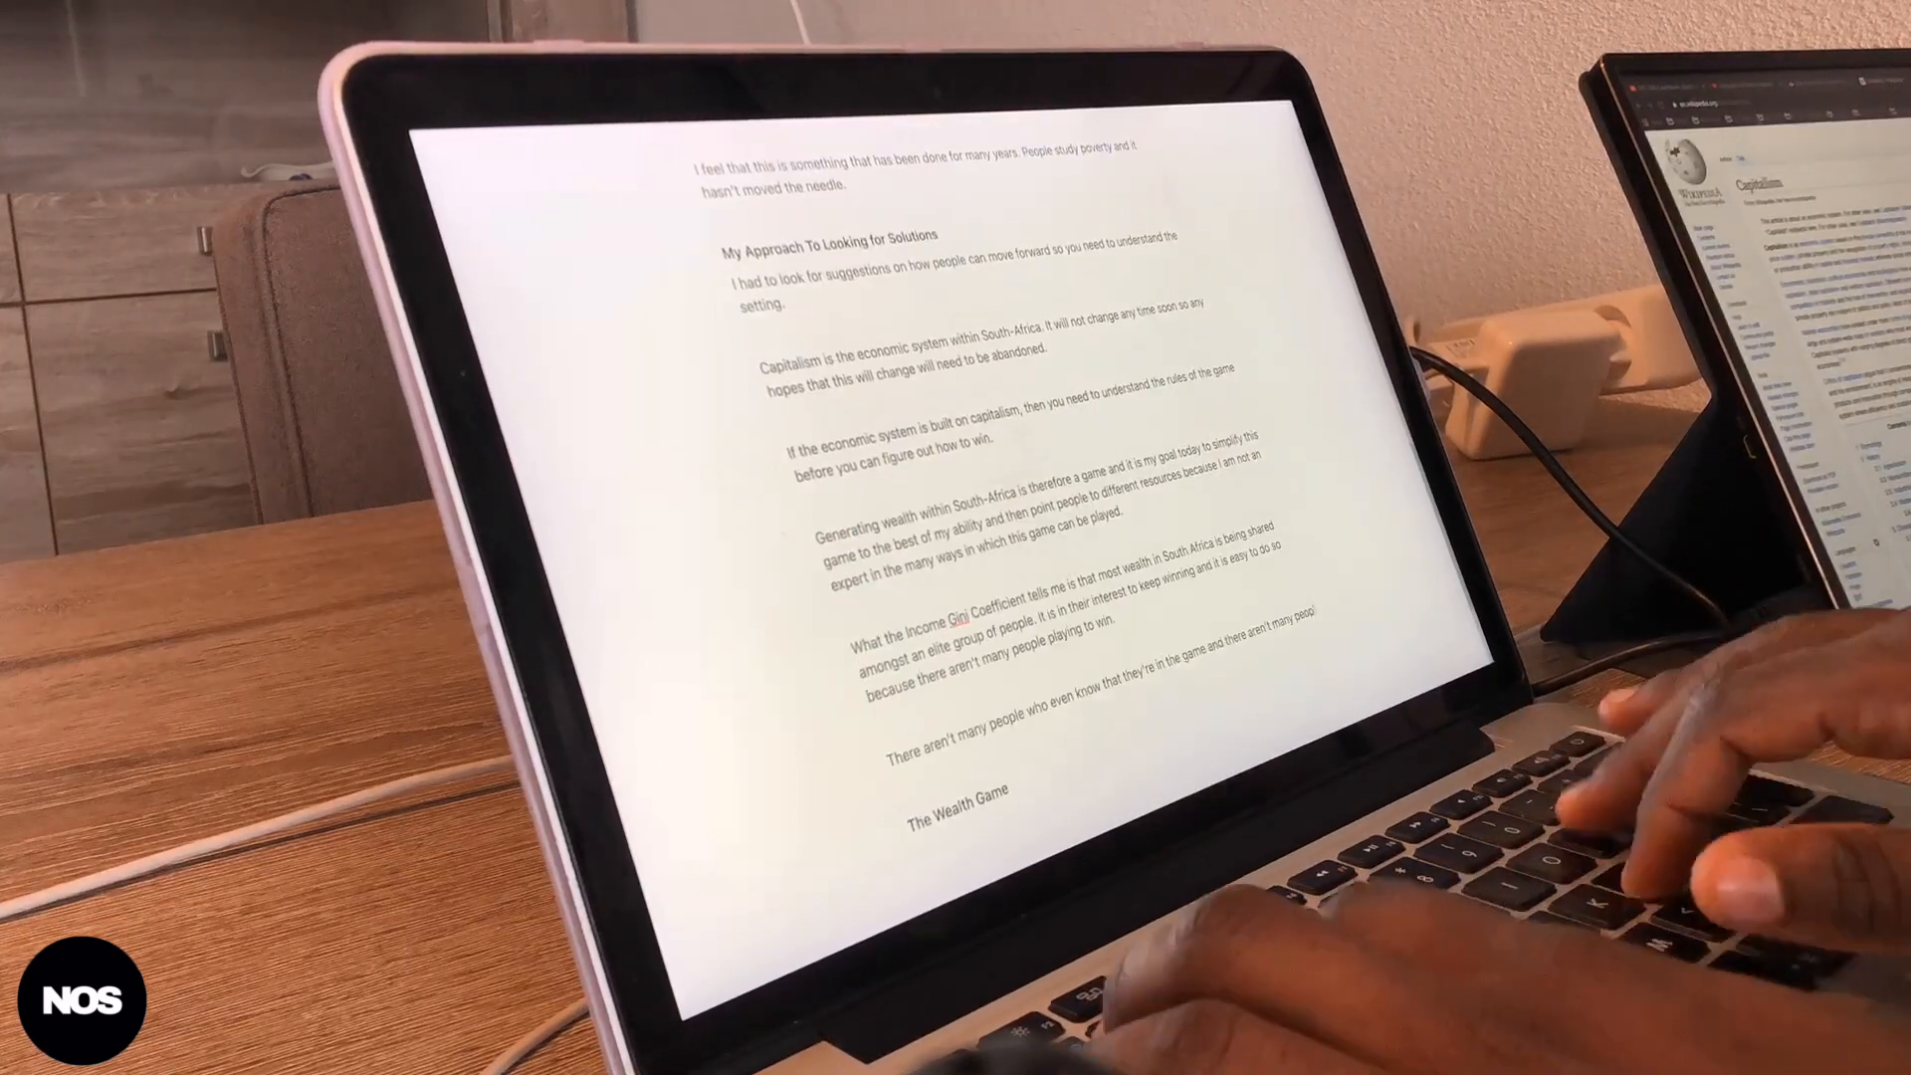
pyautogui.scroll(-3)
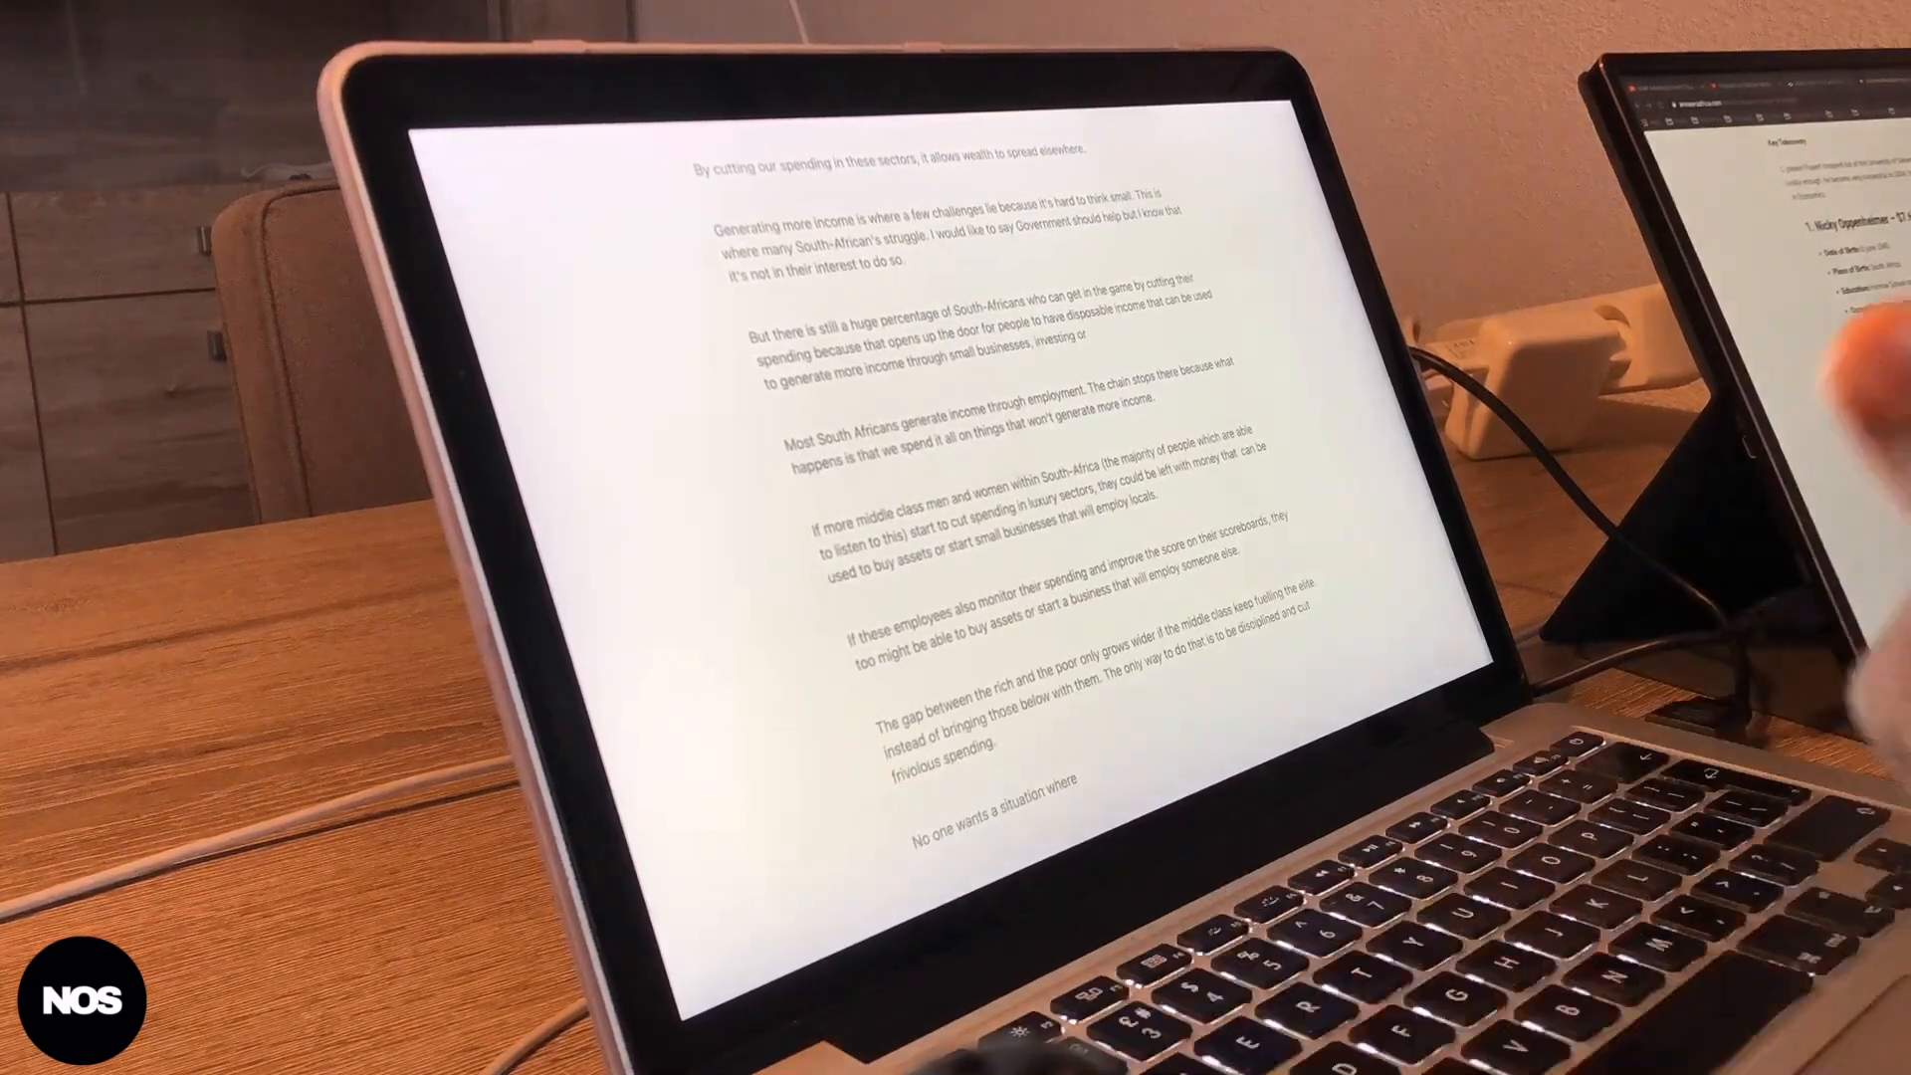
pyautogui.scroll(3)
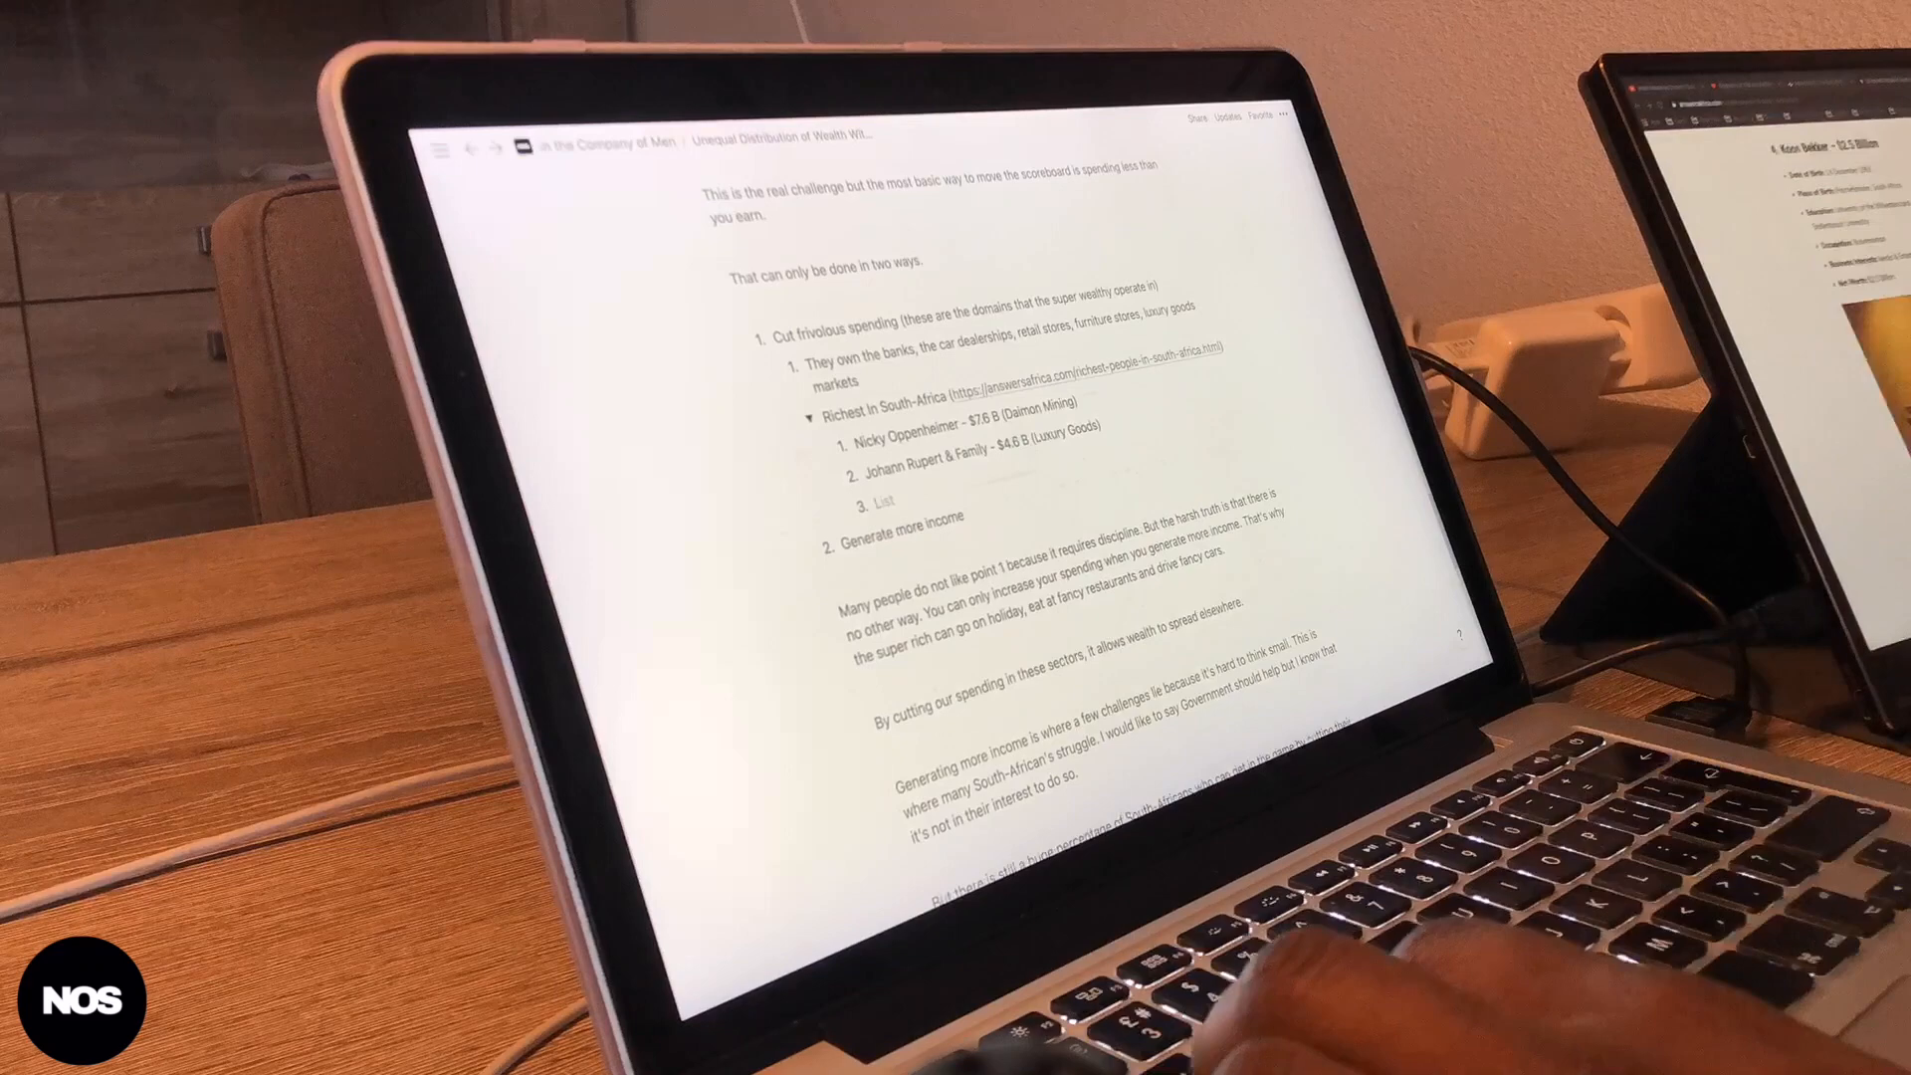